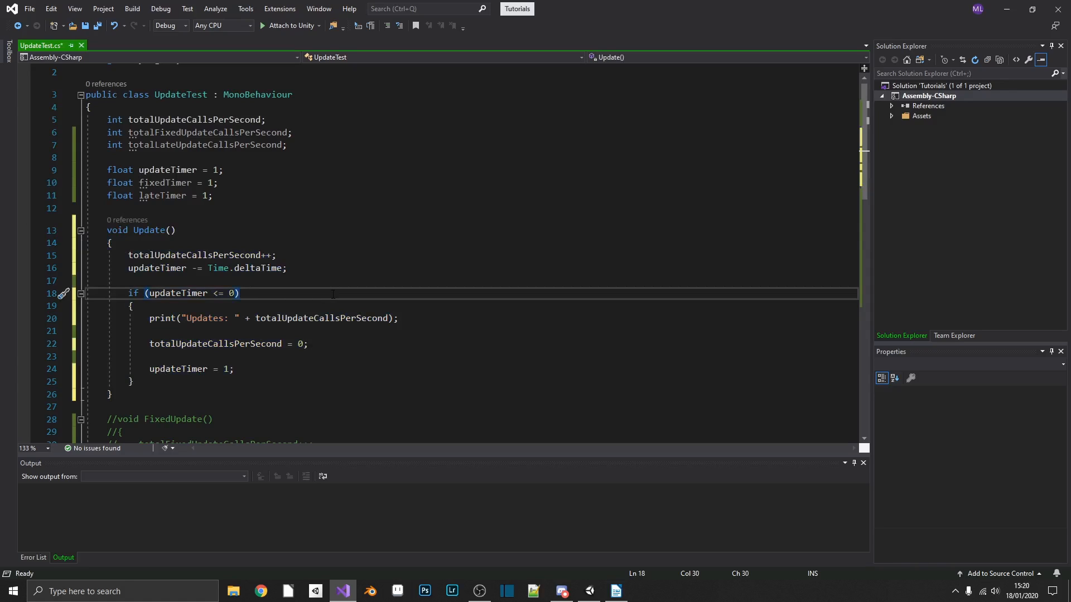
Review the UpdateTest script with only Update active, then return to the Unity editor.
left_click(238, 293)
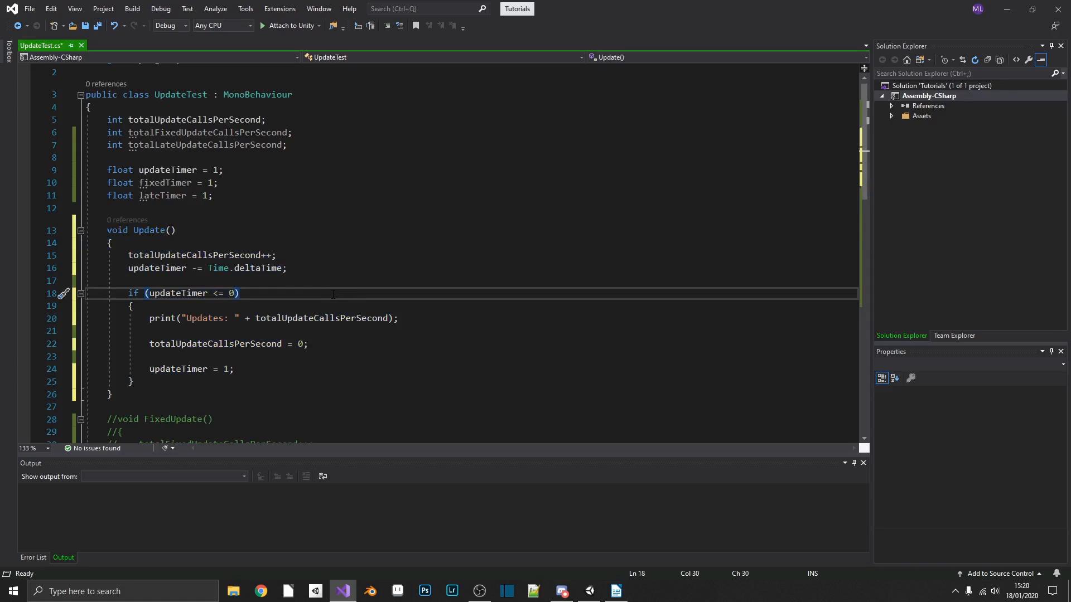
left_click(240, 293)
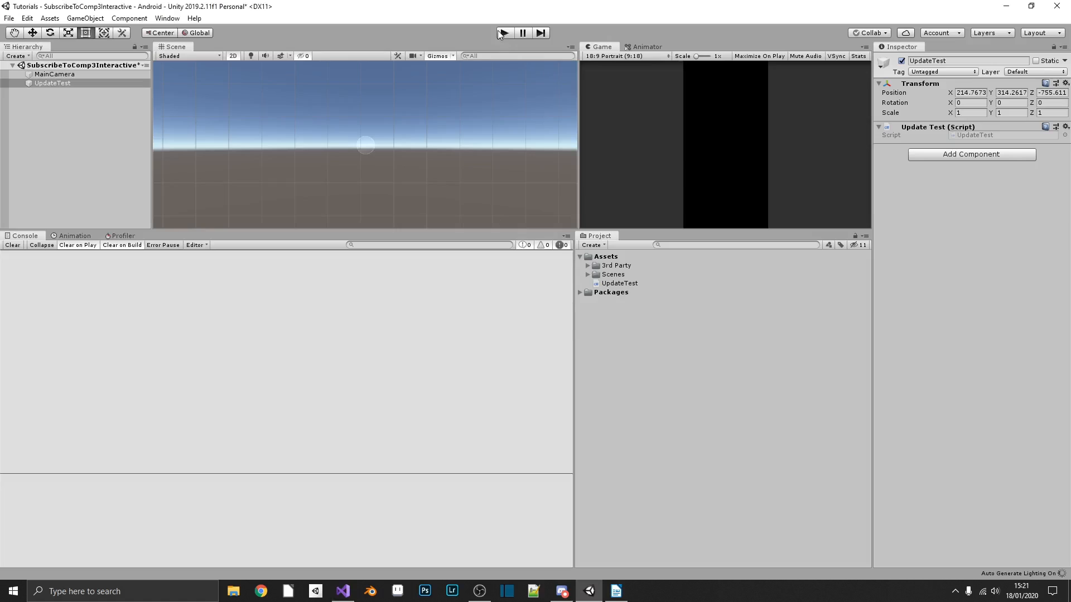
Play the scene to see how many times Update runs per second.
left_click(502, 33)
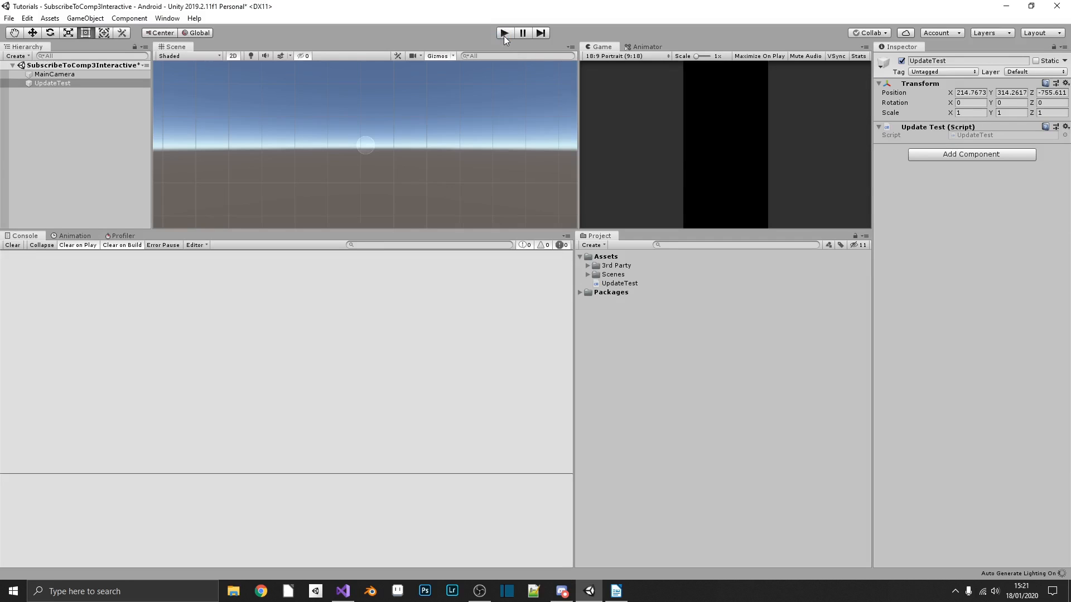
left_click(503, 33)
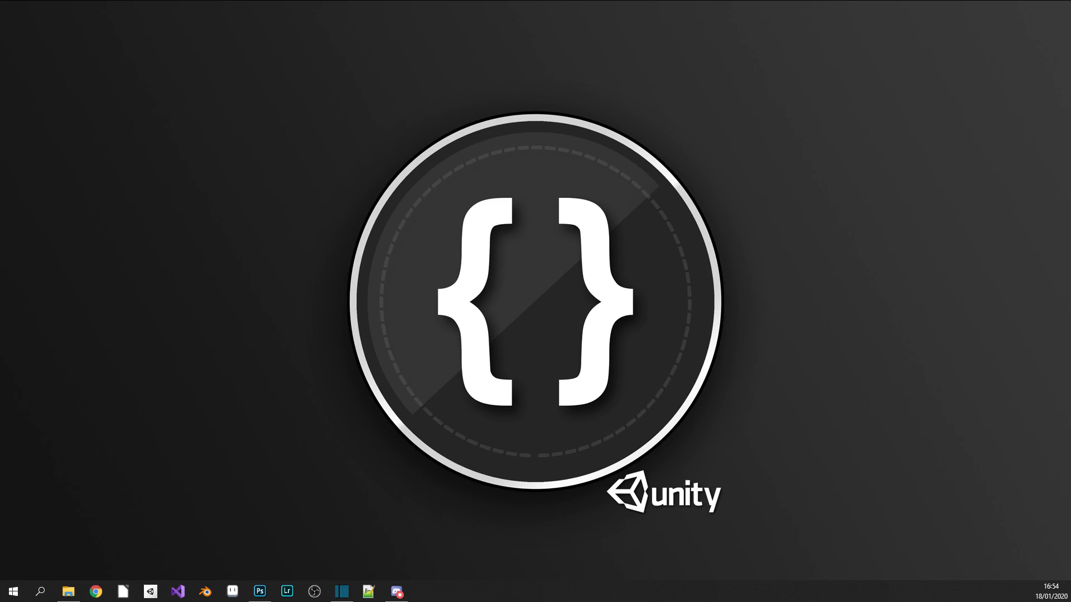
Reach Project Settings from the Edit menu.
left_click(133, 78)
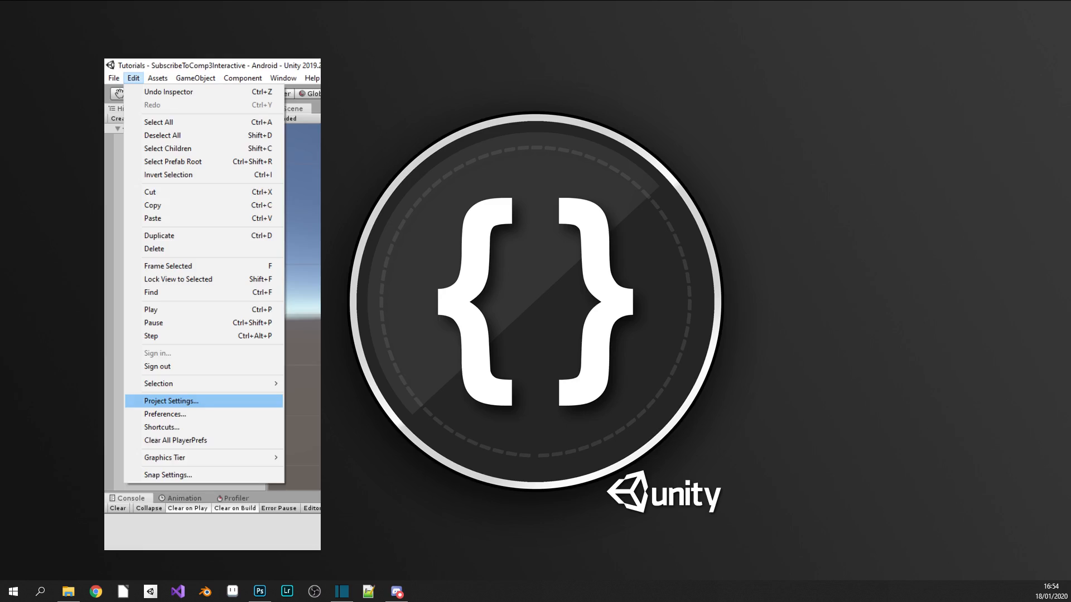
left_click(171, 401)
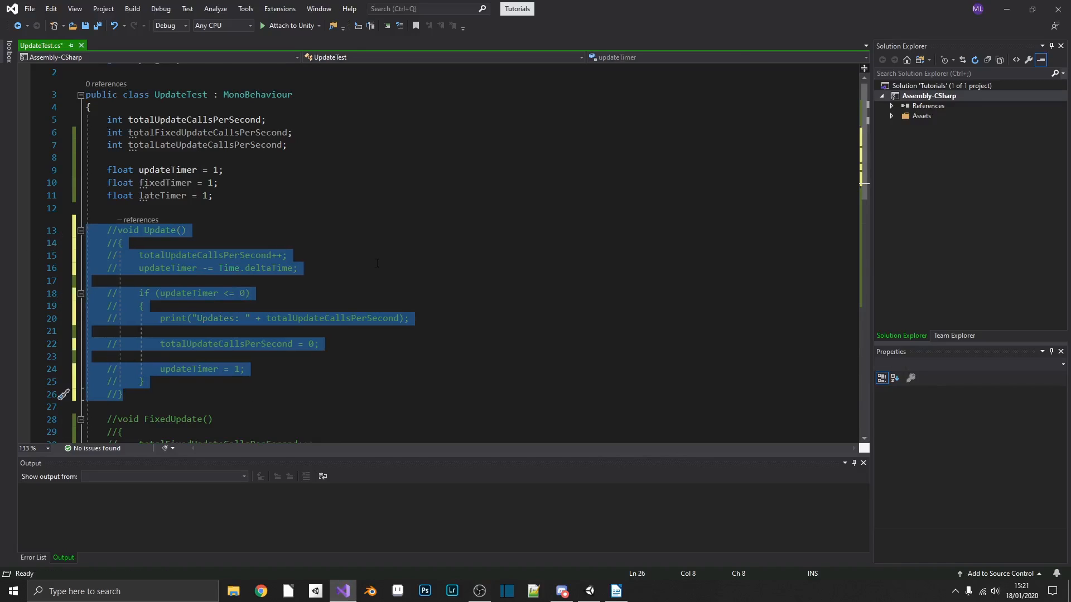
Uncomment FixedUpdate, save the script and switch back to Unity via the taskbar.
scroll("down", 3)
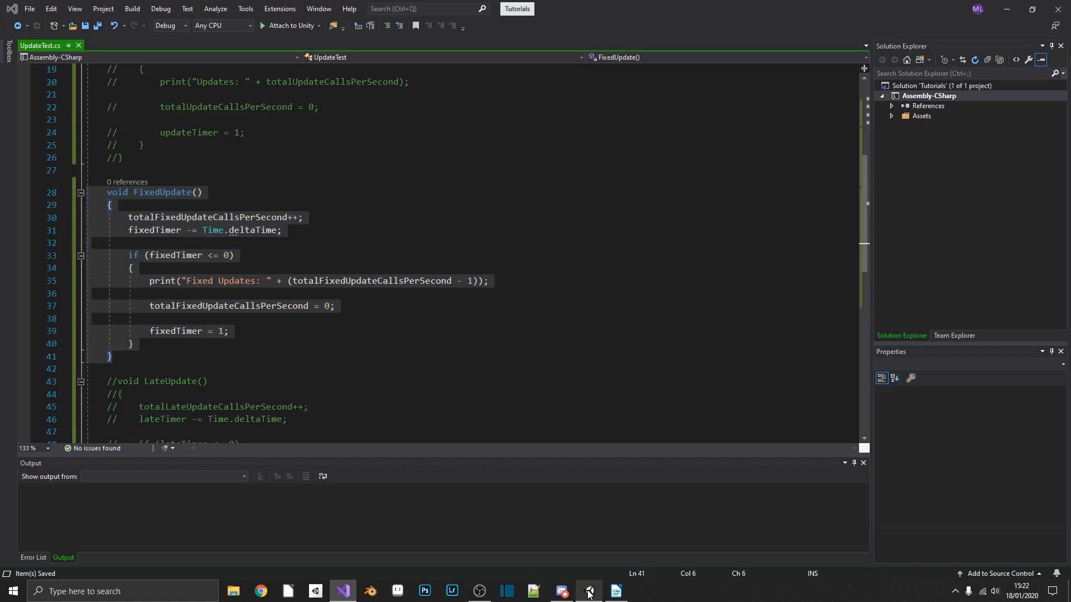
left_click(589, 592)
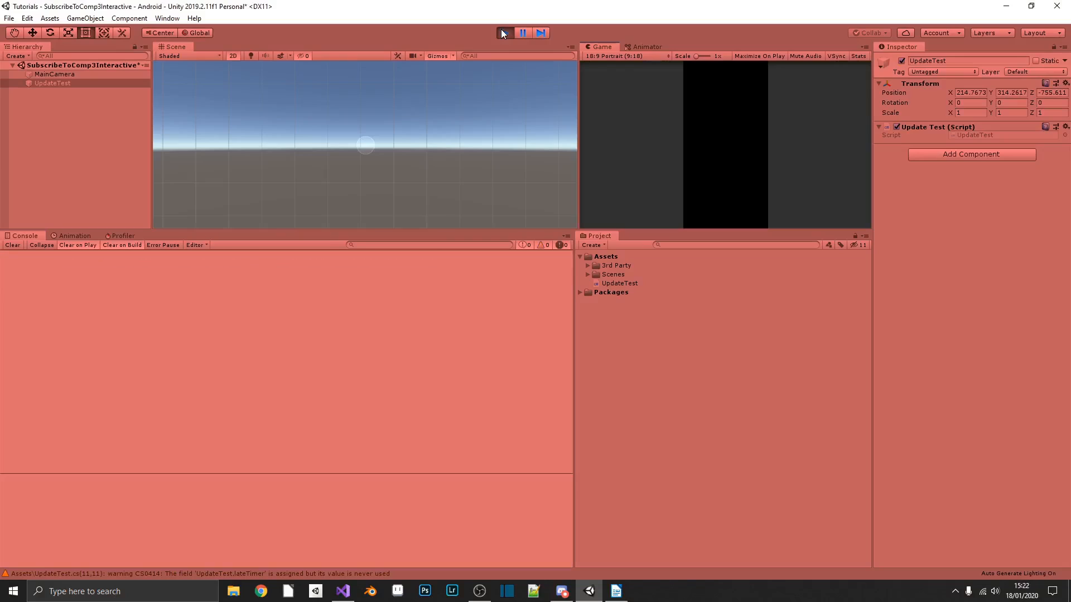
left_click(504, 33)
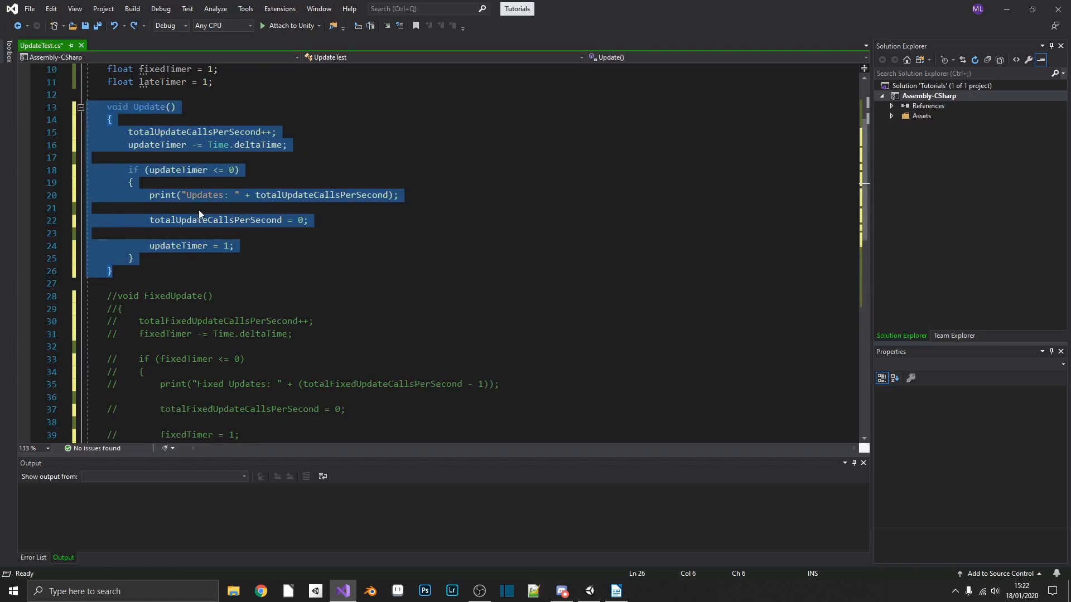
Play the scene so the console logs Updates and Late Updates counts of 50–54.
scroll("down", 3)
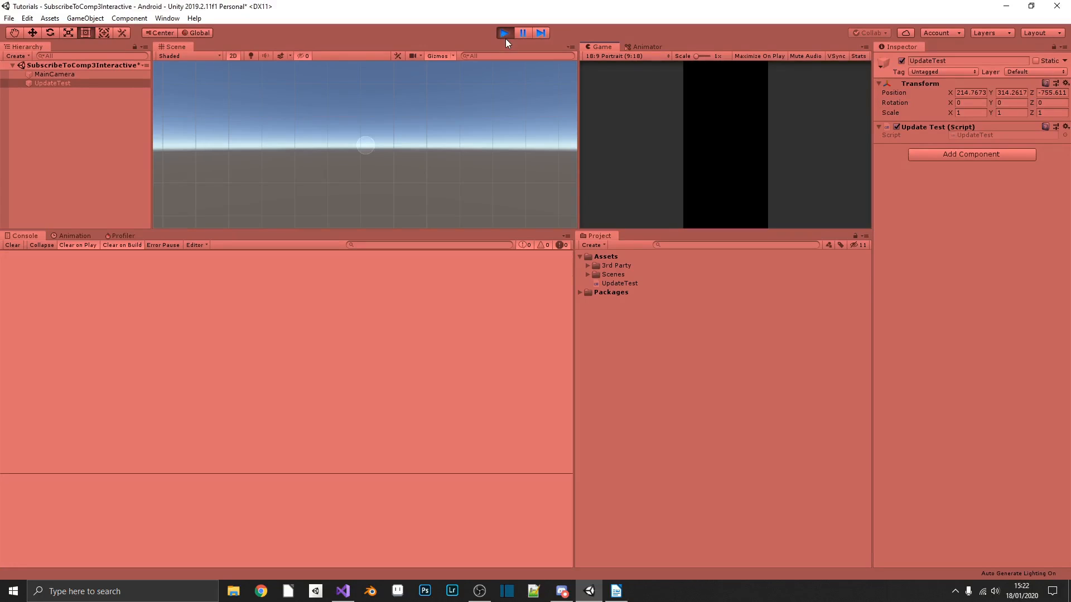
left_click(504, 33)
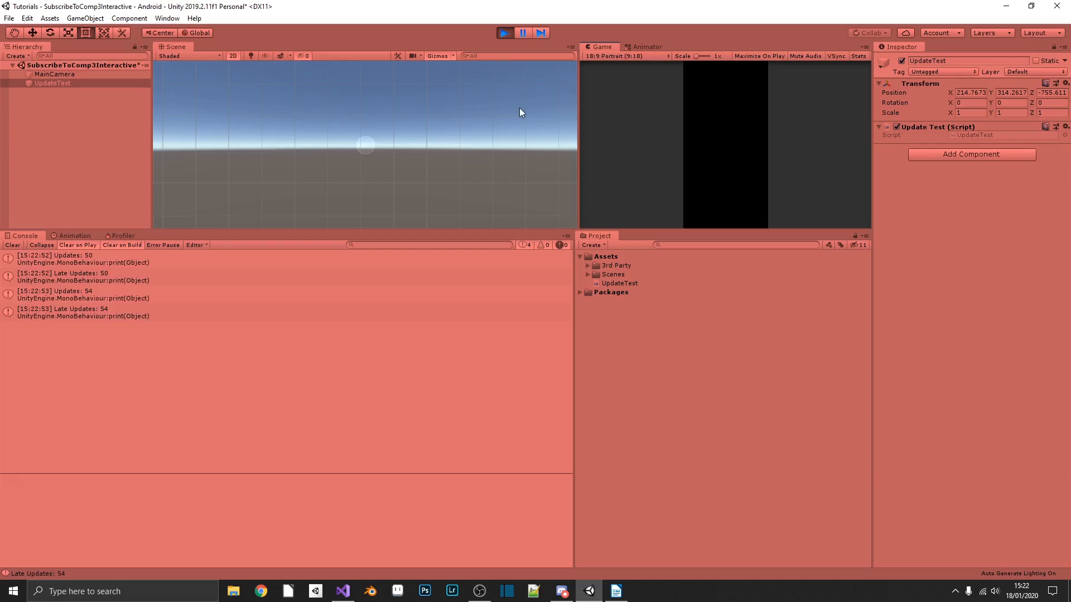